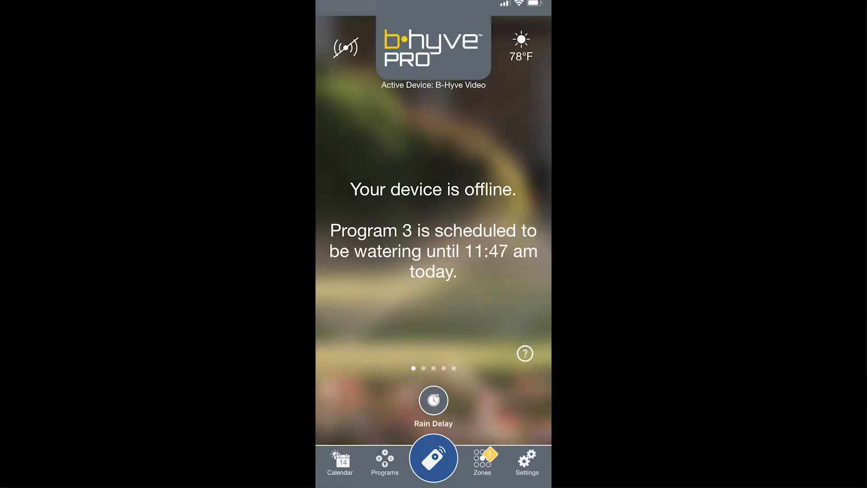
Open the B-Hyve Video controller's detail page from the Settings devices list.
click(525, 461)
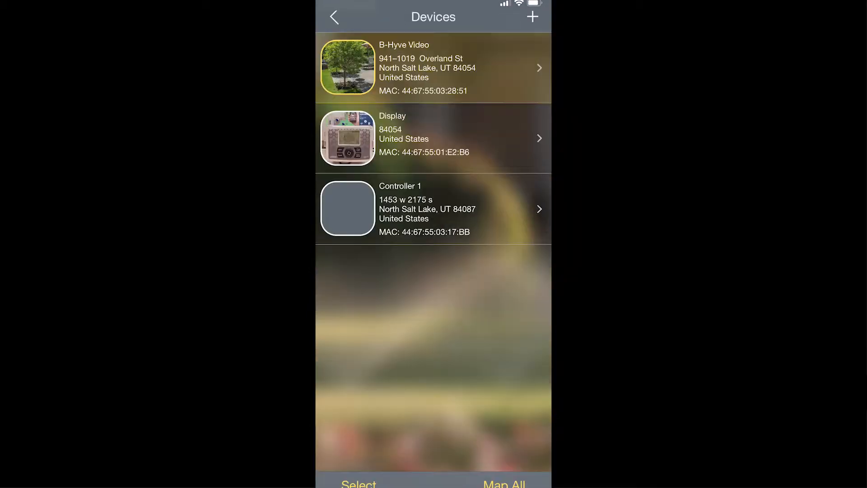
click(432, 68)
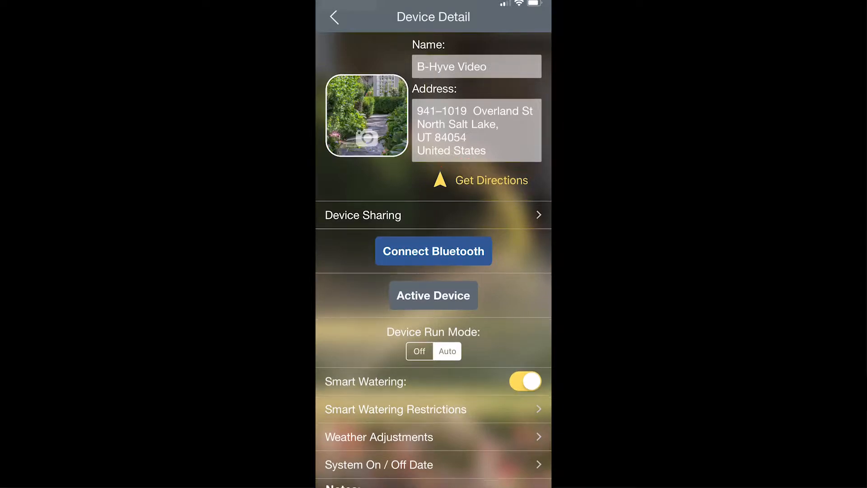
click(490, 180)
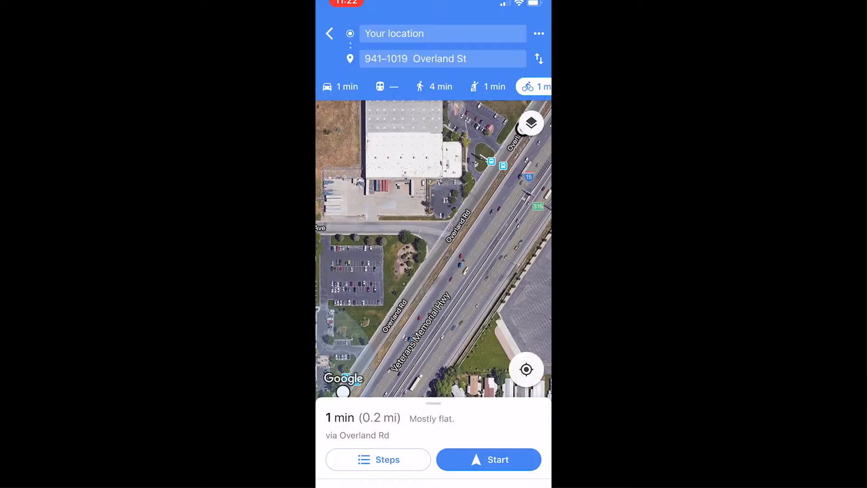
click(488, 458)
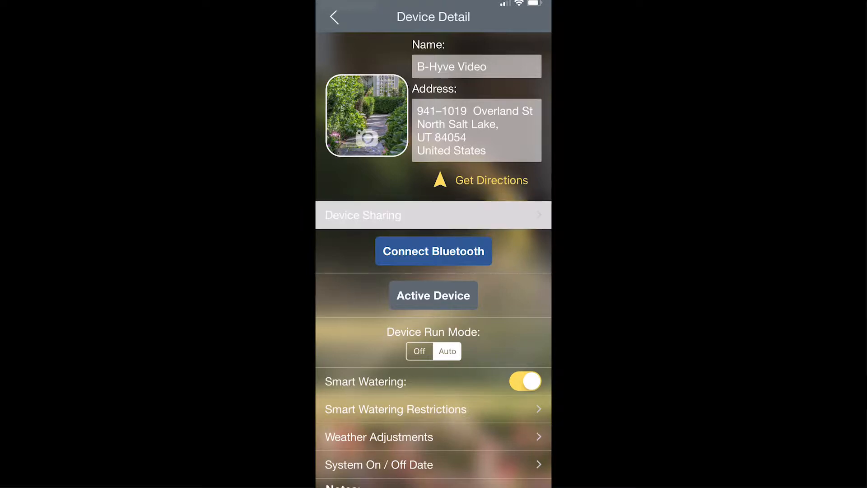
click(433, 214)
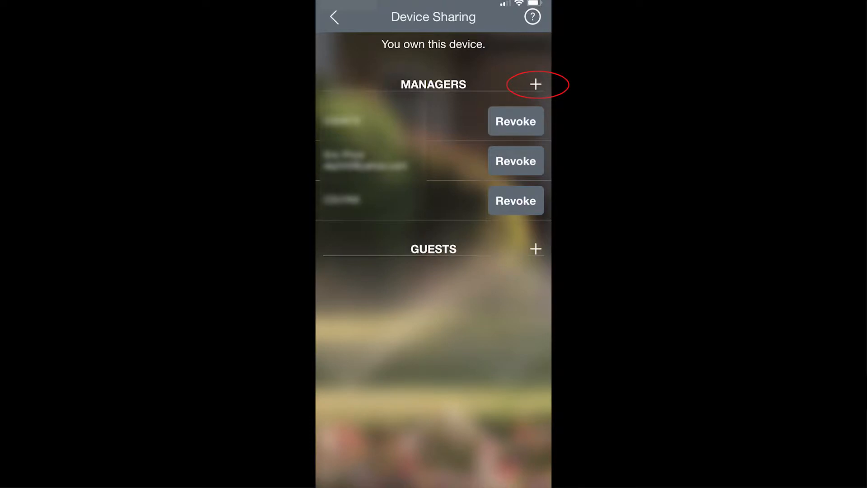
click(534, 84)
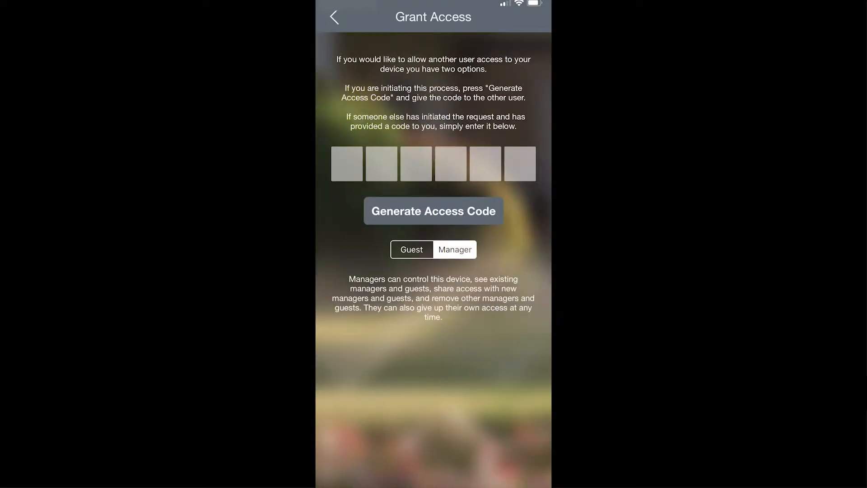
click(433, 211)
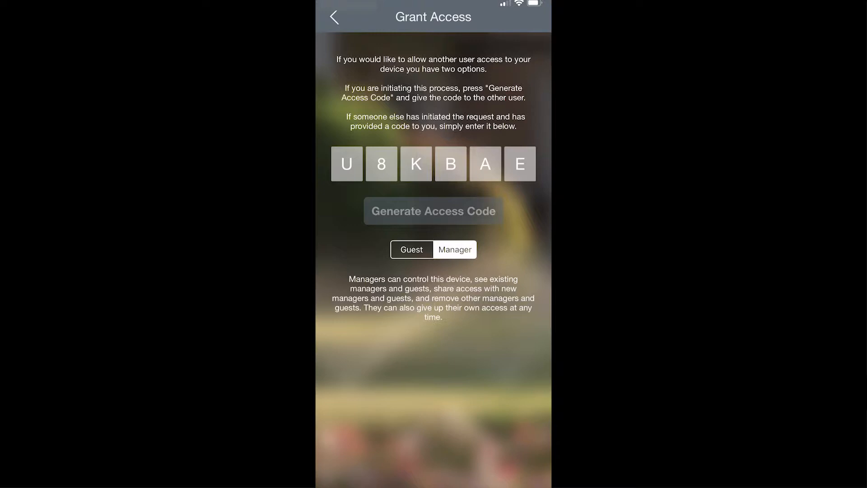
click(334, 17)
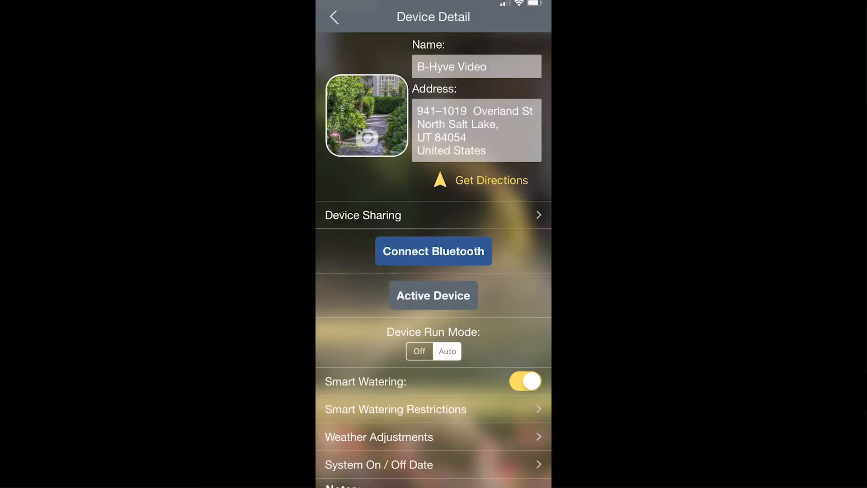
click(433, 251)
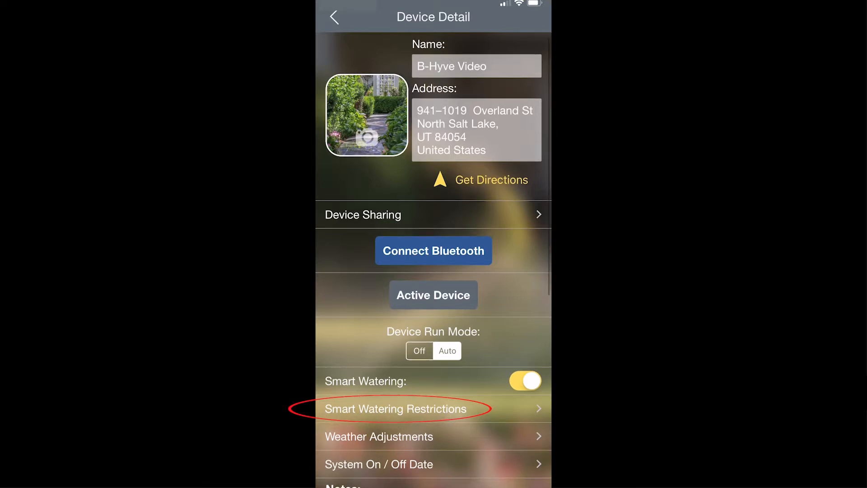
click(395, 408)
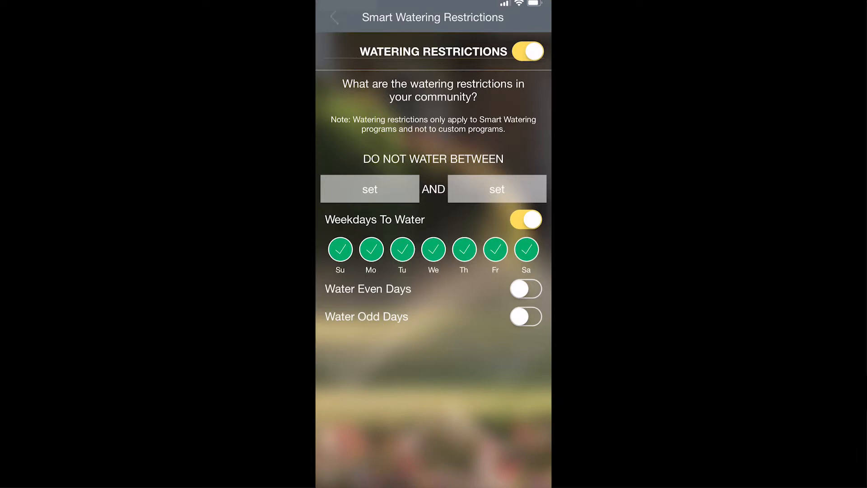
click(334, 17)
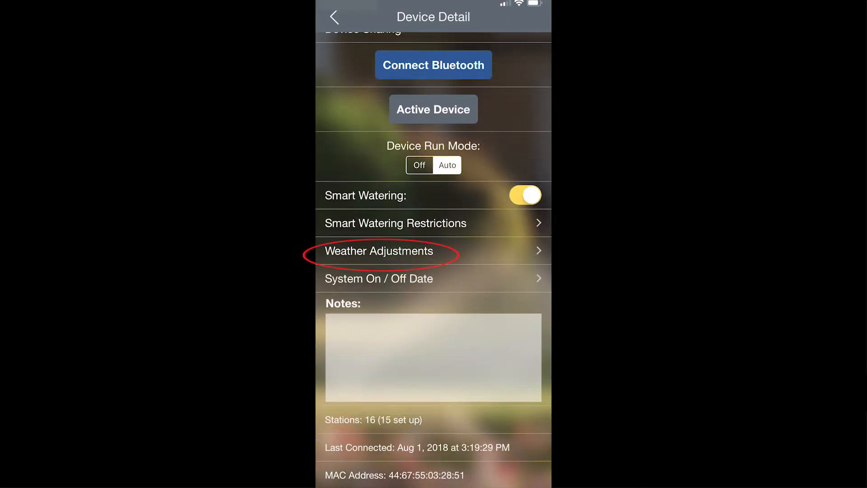
Open Weather Adjustments showing station KSLC with 30%, 0.125 in, 20 mph, 37 °F thresholds.
click(378, 251)
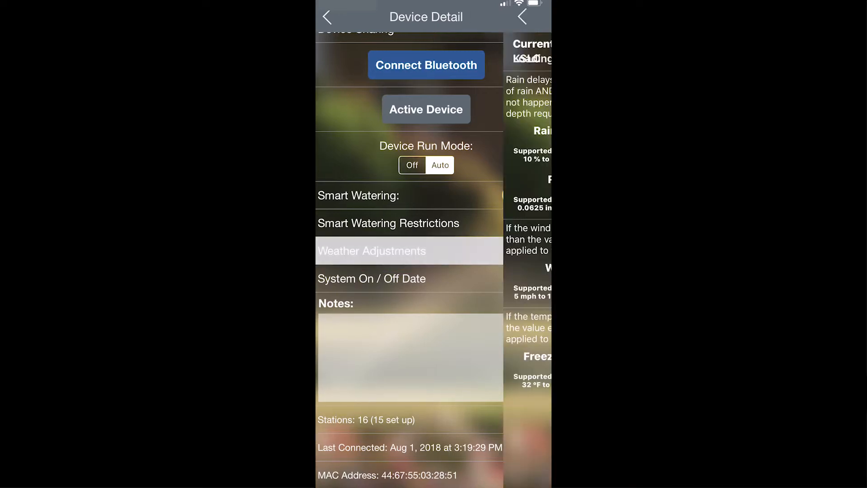
click(371, 251)
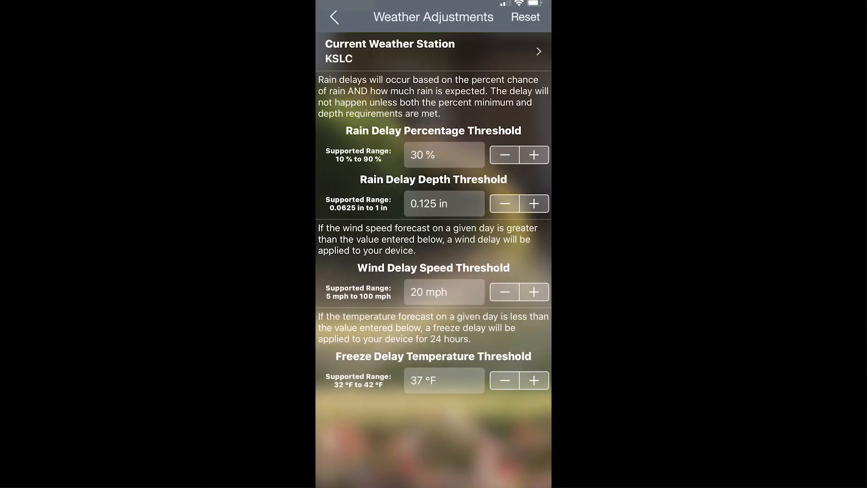
click(433, 52)
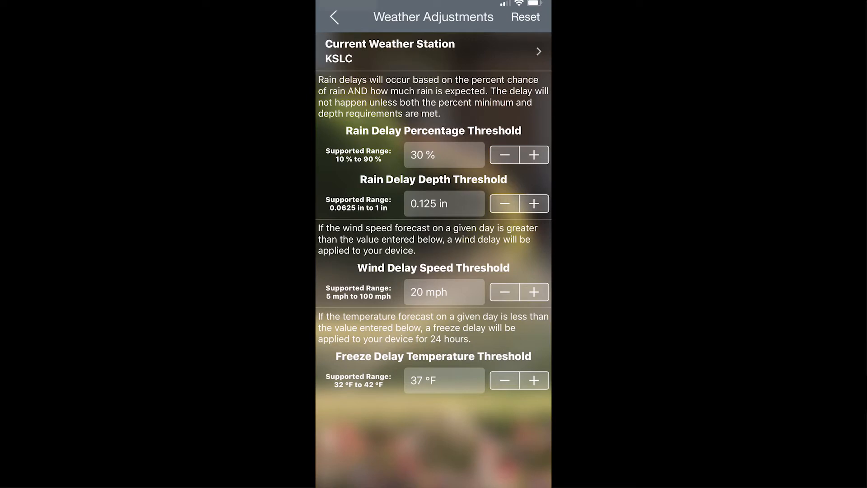
Raise the rain delay thresholds to 33% and 0.3125 in.
click(533, 154)
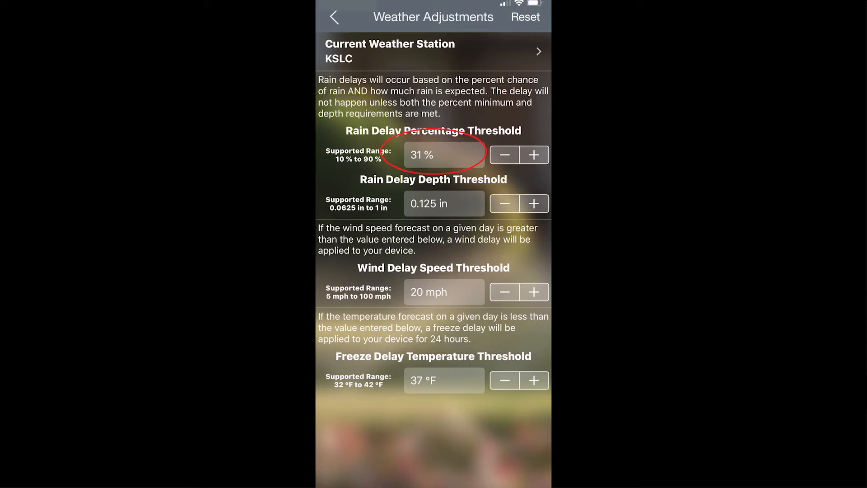
click(533, 154)
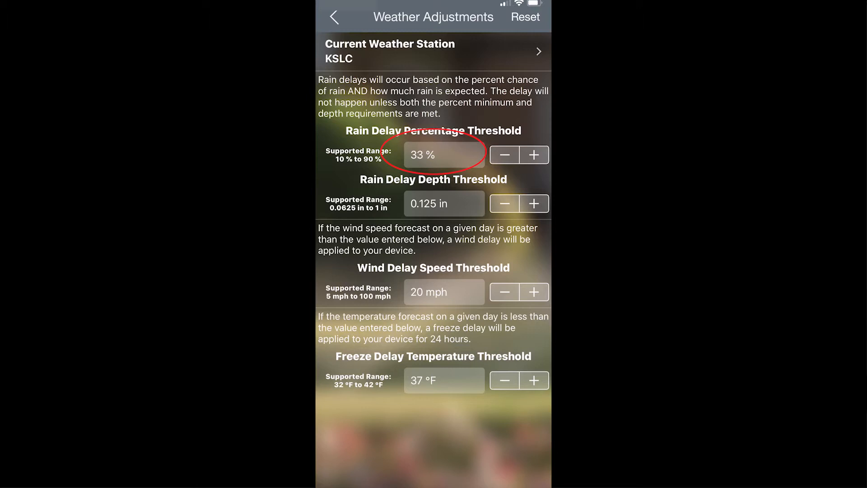
click(534, 202)
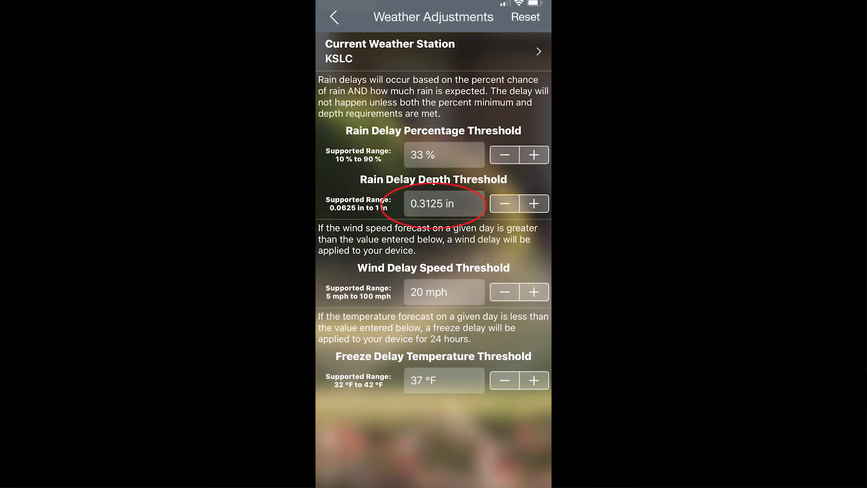
Keep wind delay speed at 20 mph and drop freeze delay temperature to 33 °F.
click(533, 292)
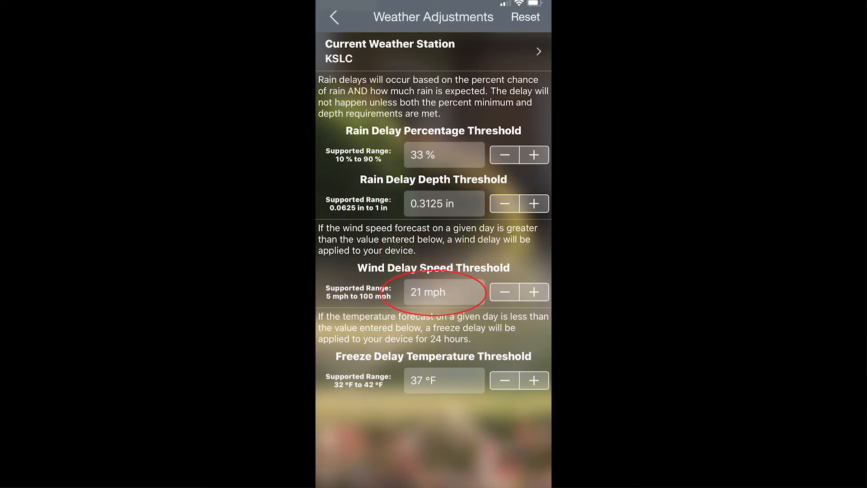
click(504, 292)
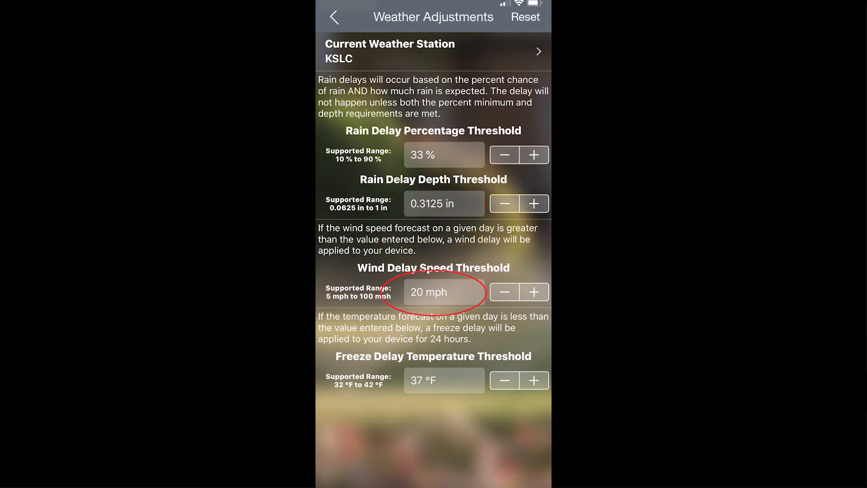
click(533, 380)
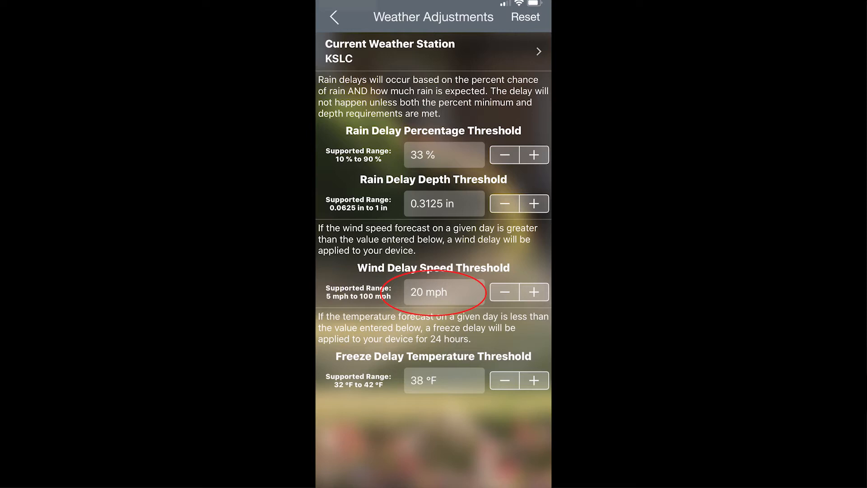
click(504, 380)
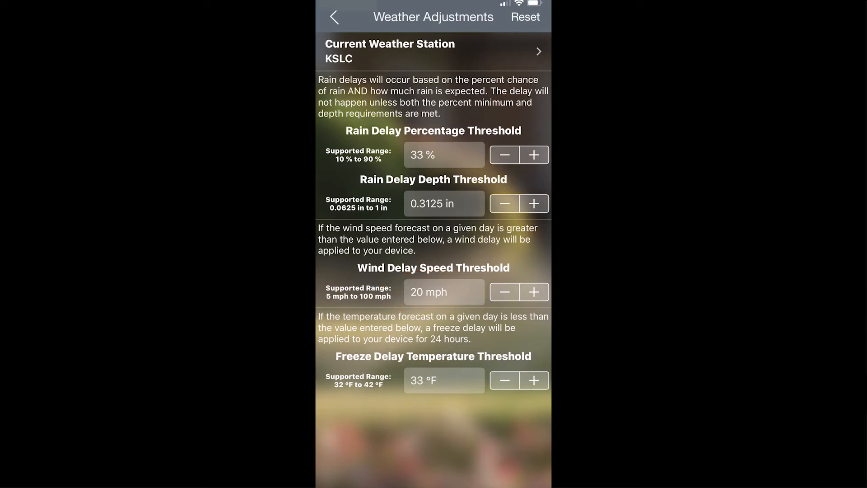
click(524, 17)
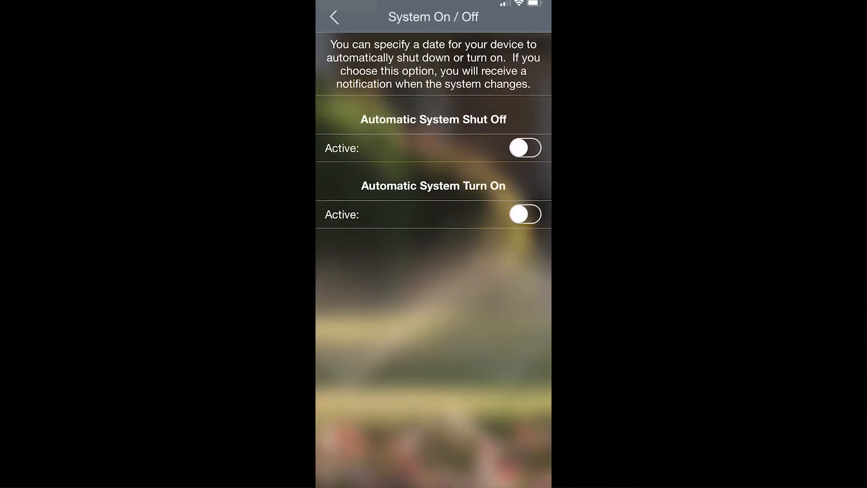
Toggle Automatic System Shut Off on and off, enable Automatic Turn On, then go back.
click(524, 148)
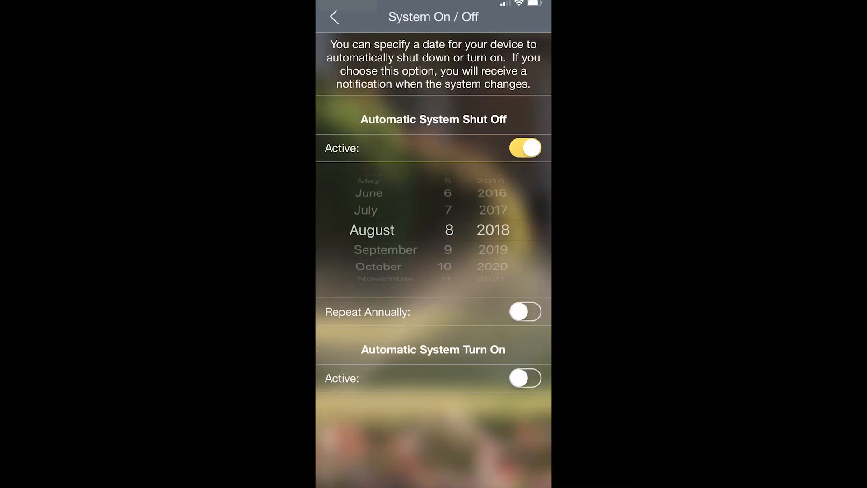
click(524, 148)
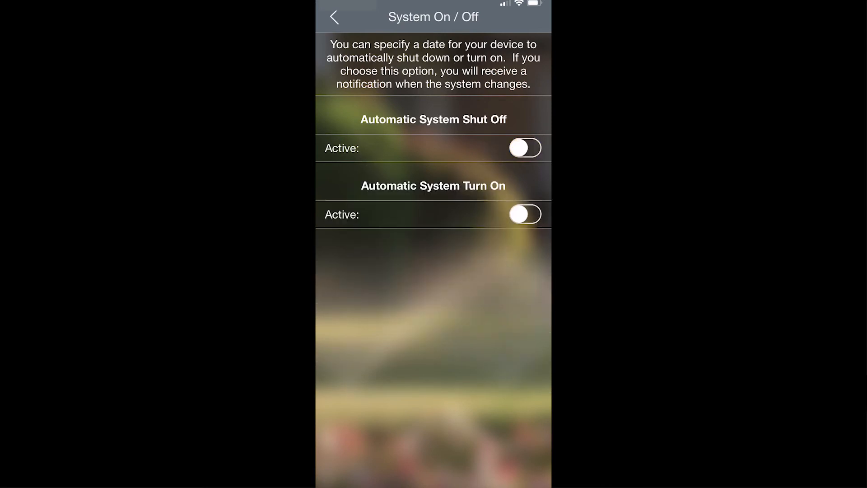
click(524, 215)
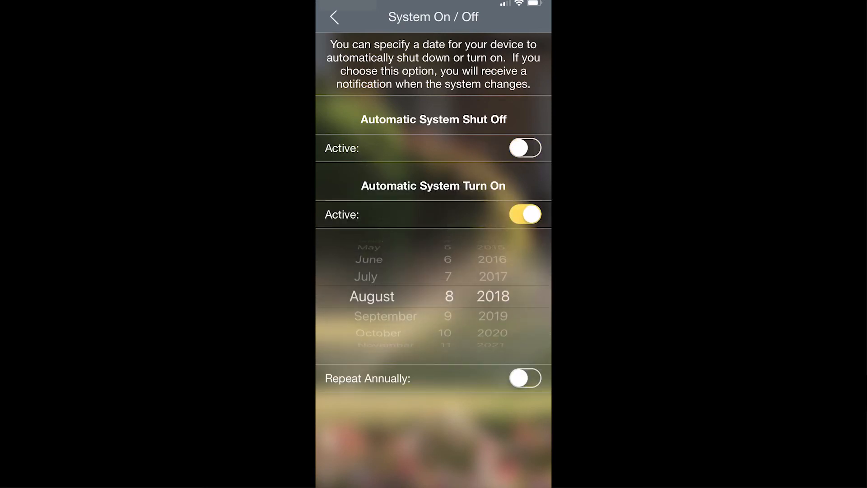
click(335, 16)
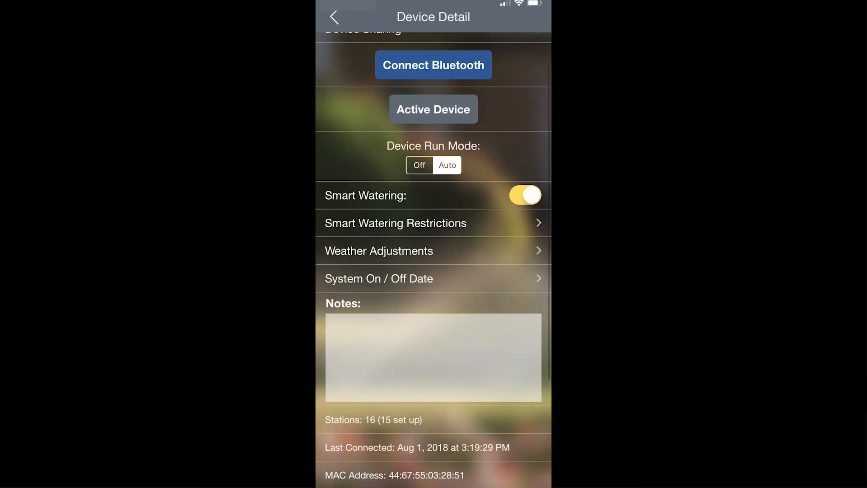
Enter 'Check Zone 1' in the device's Notes field.
click(433, 357)
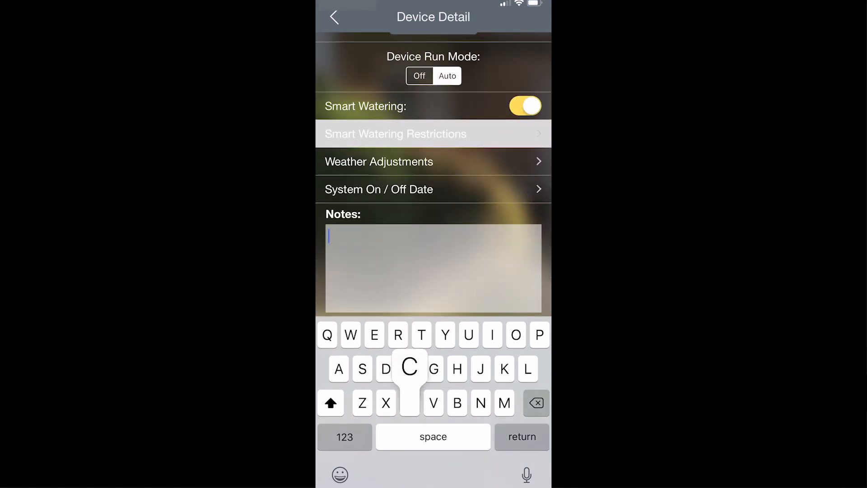
text(Check)
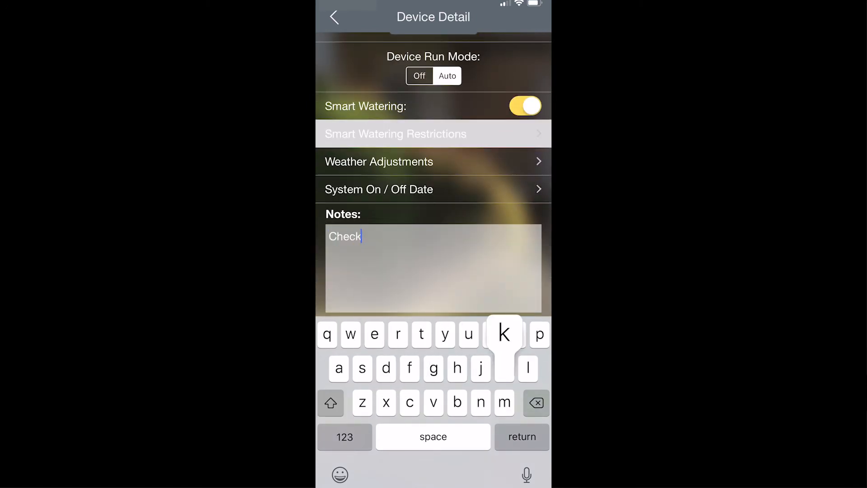
text(Zone)
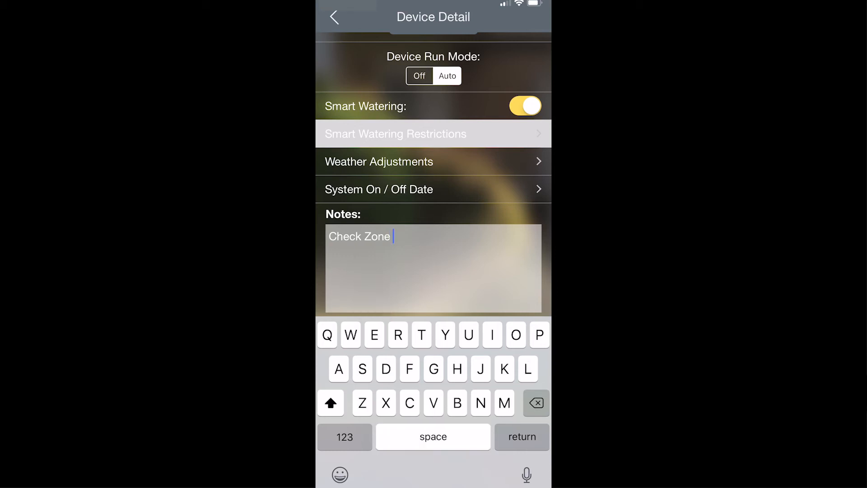
text(1)
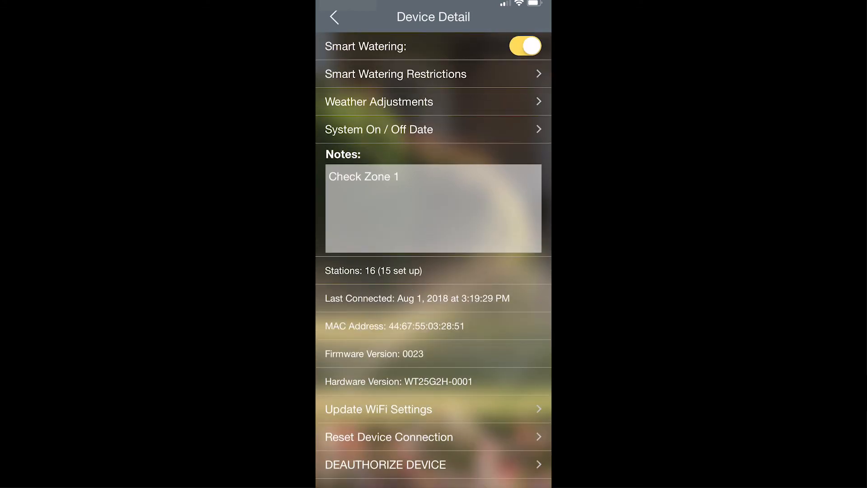
Show the 'Are you sure?' prompt for Deauthorize Device at the bottom of Device Detail.
scroll(down, 3)
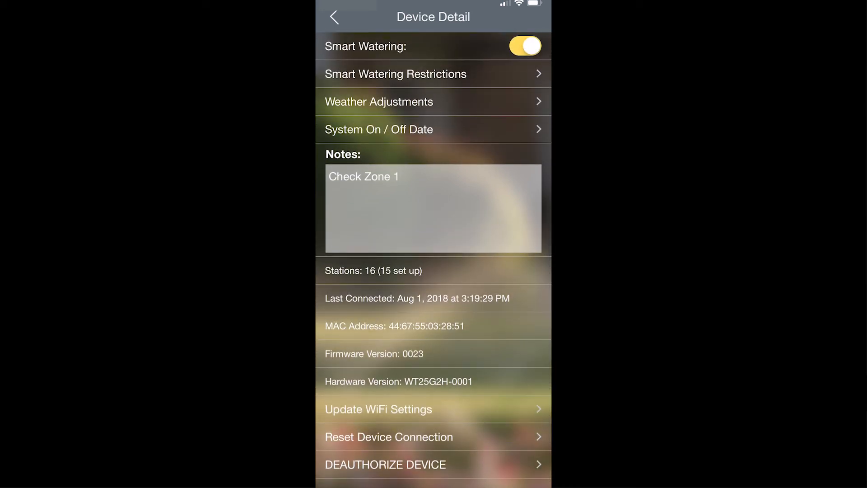
click(385, 464)
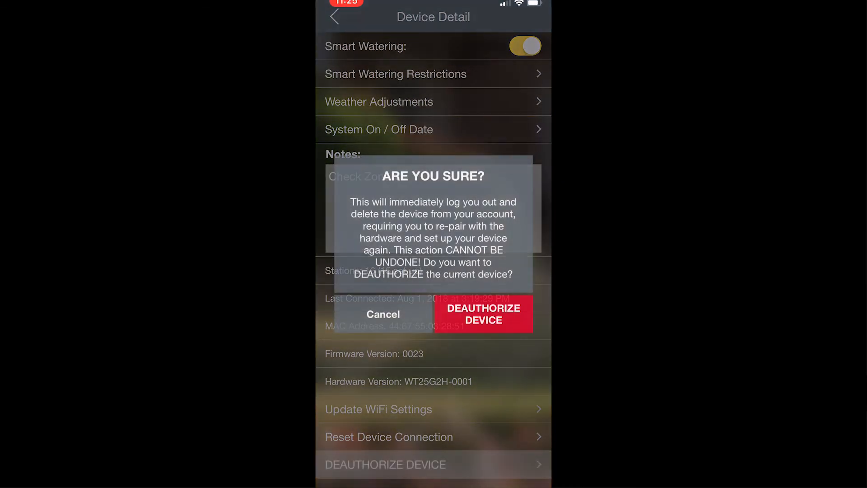